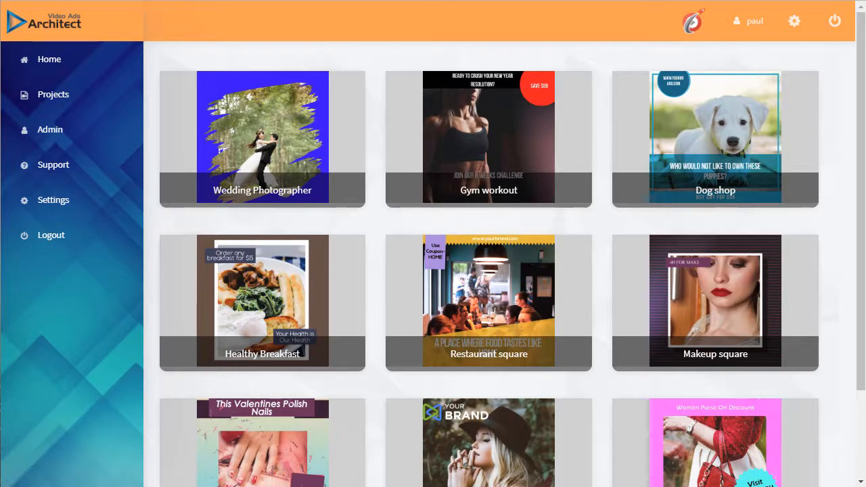
{"action": "mouse_move", "coordinate": [44, 64]}
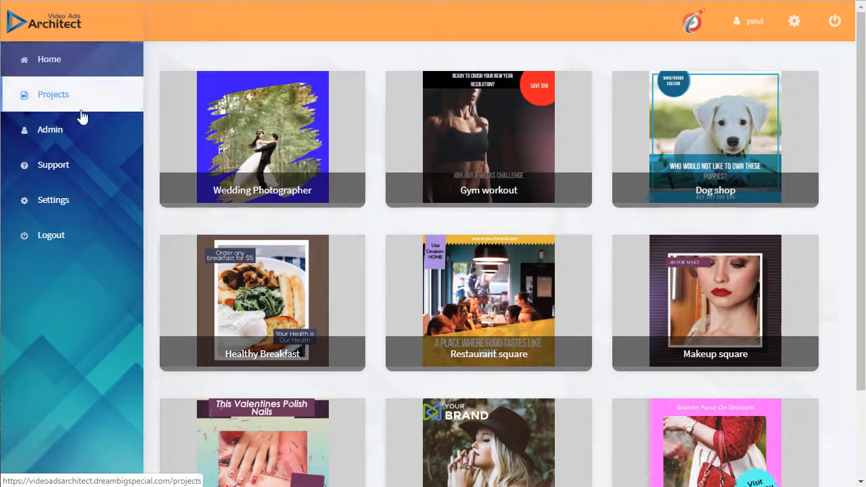
{"action": "mouse_move", "coordinate": [262, 148]}
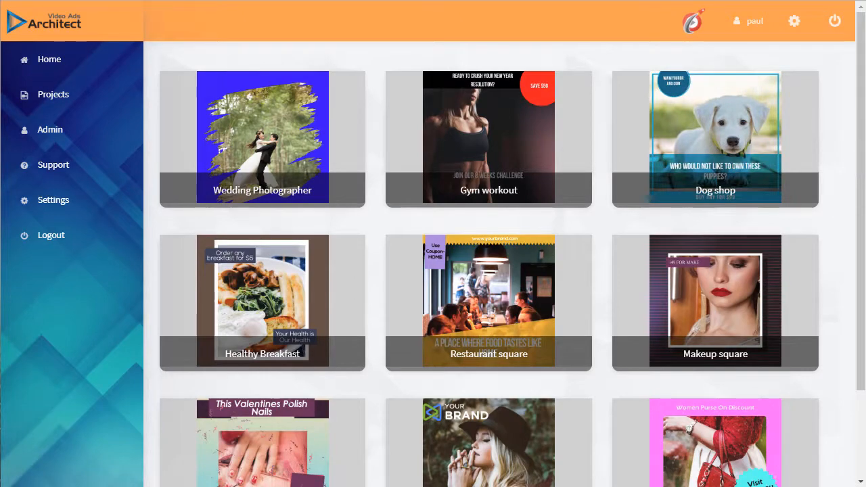
Preview the Gym workout template and create a video project from it.
{"action": "left_click", "coordinate": [488, 137]}
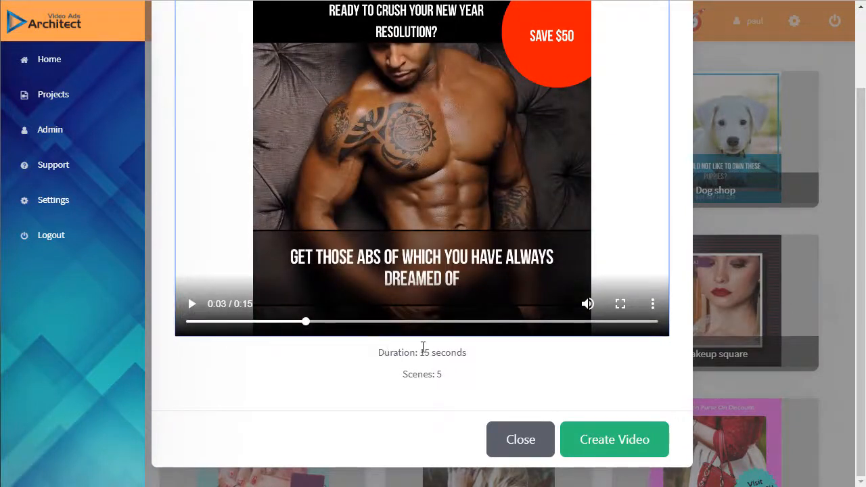
{"action": "mouse_move", "coordinate": [399, 148]}
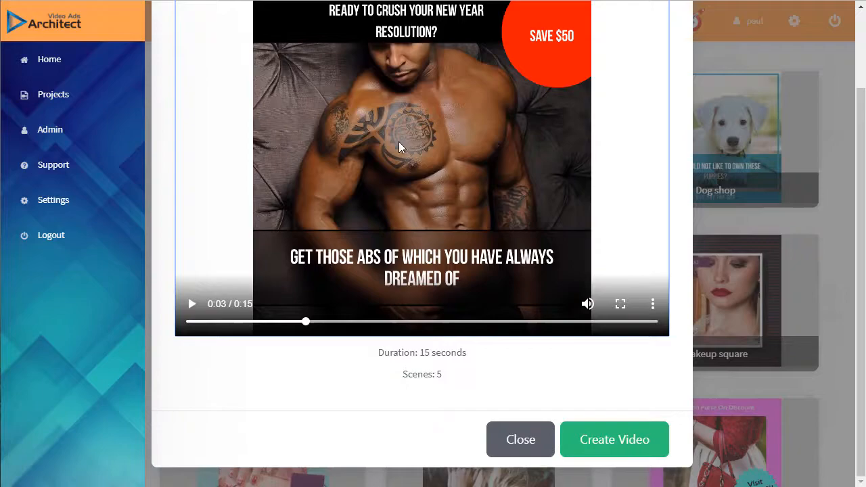
{"action": "mouse_move", "coordinate": [614, 439]}
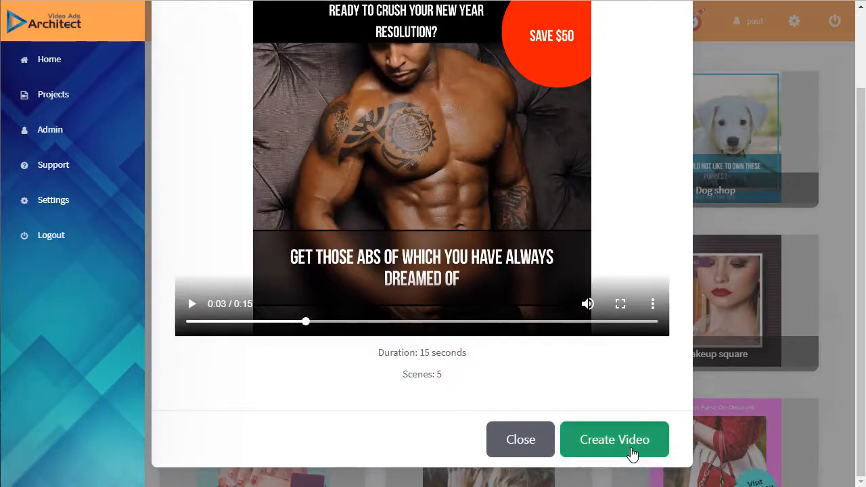
{"action": "left_click", "coordinate": [613, 439]}
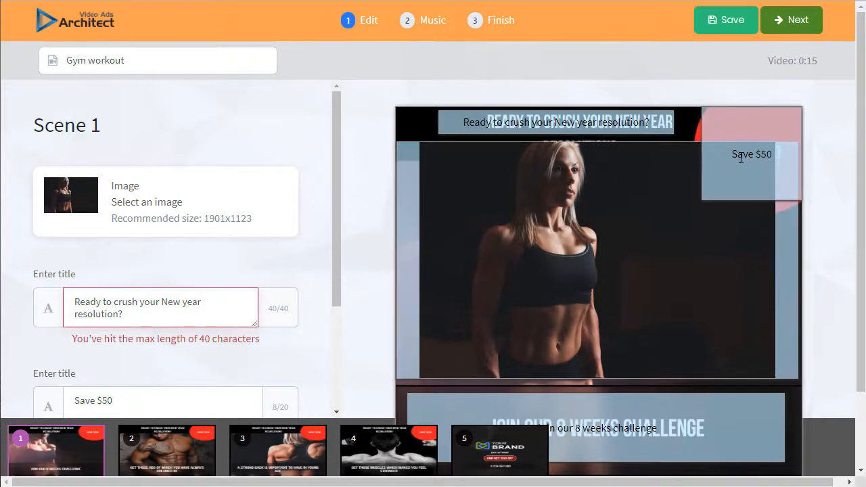
{"action": "mouse_move", "coordinate": [364, 267]}
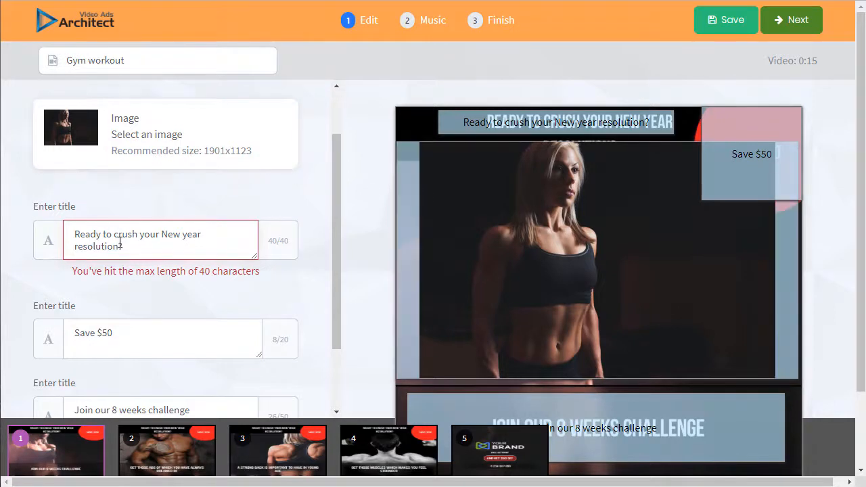
Change scene 1's texts to 'Save $75' and 'Join our 12 weeks challenge'.
{"action": "left_click", "coordinate": [162, 338]}
{"action": "type", "text": "7"}
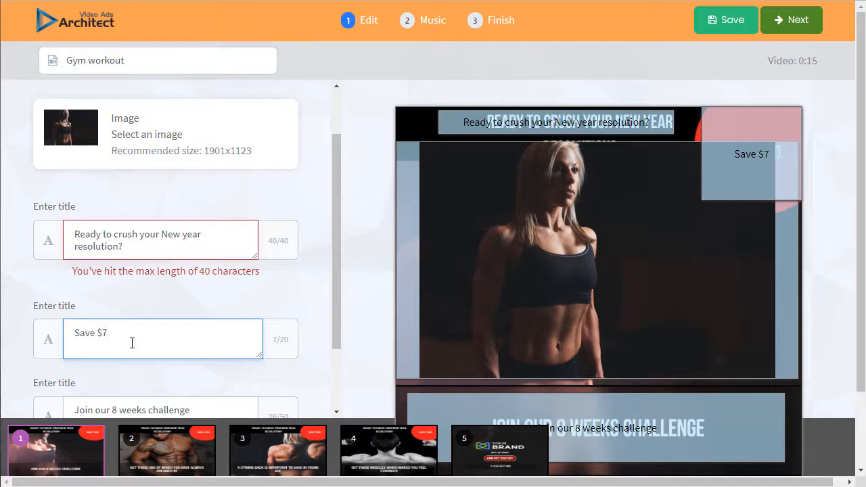
{"action": "type", "text": "5"}
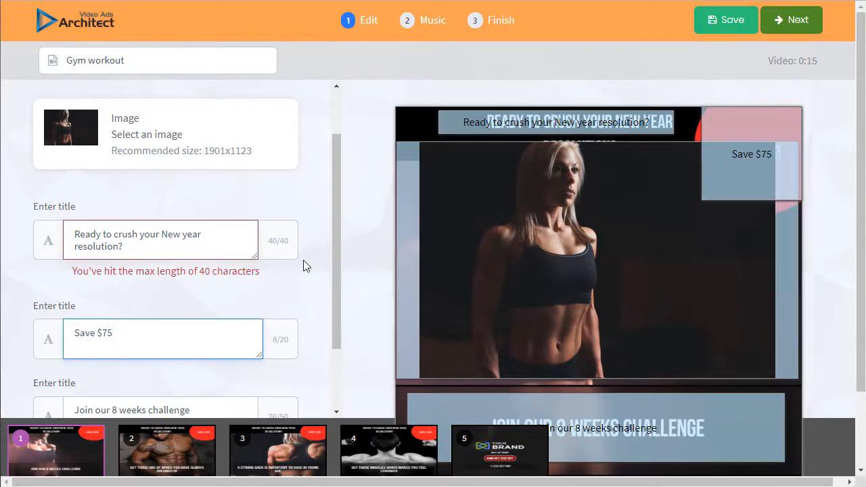
{"action": "scroll", "scroll_direction": "down", "scroll_amount": 3}
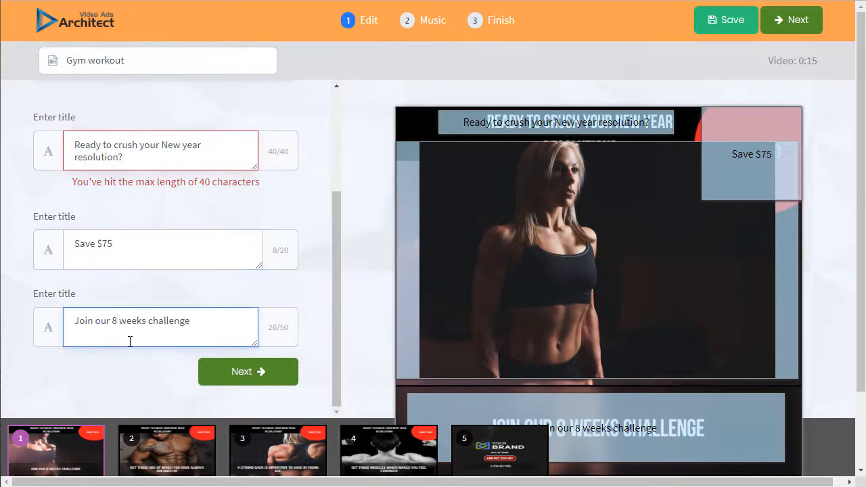
{"action": "type", "text": "12"}
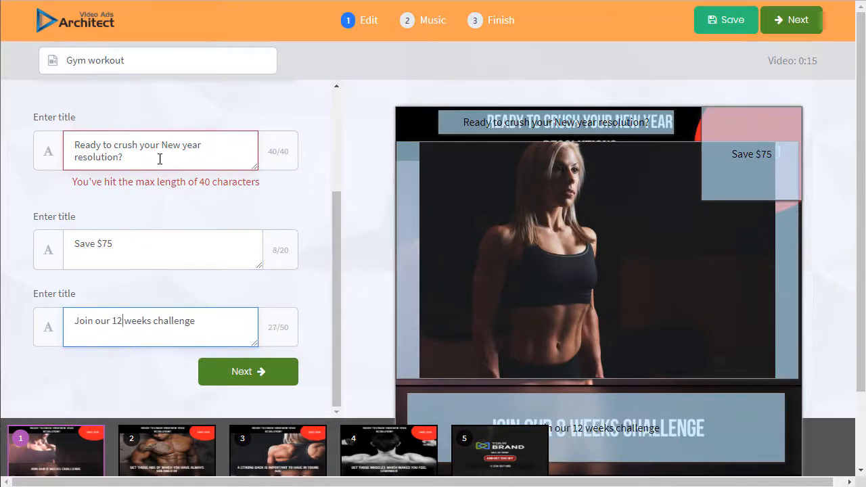
{"action": "scroll", "scroll_direction": "up", "scroll_amount": 3}
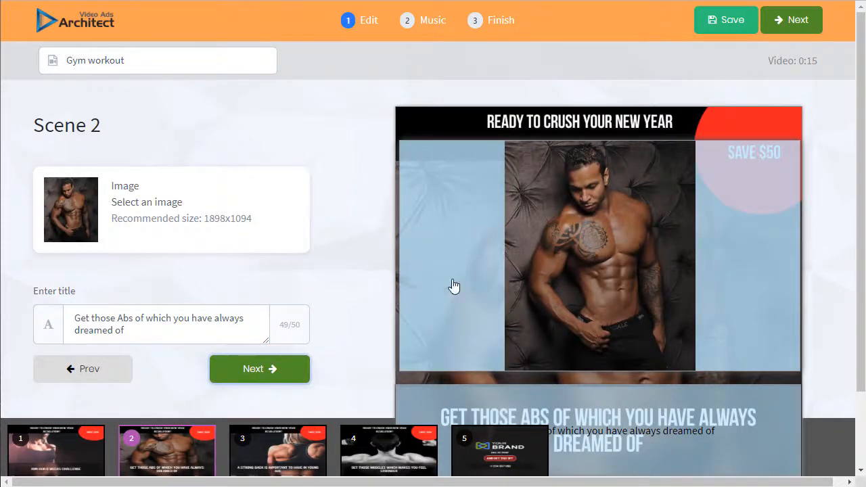
Advance through scenes 2, 3 and 4 unchanged to reach scene 5.
{"action": "left_click", "coordinate": [260, 369]}
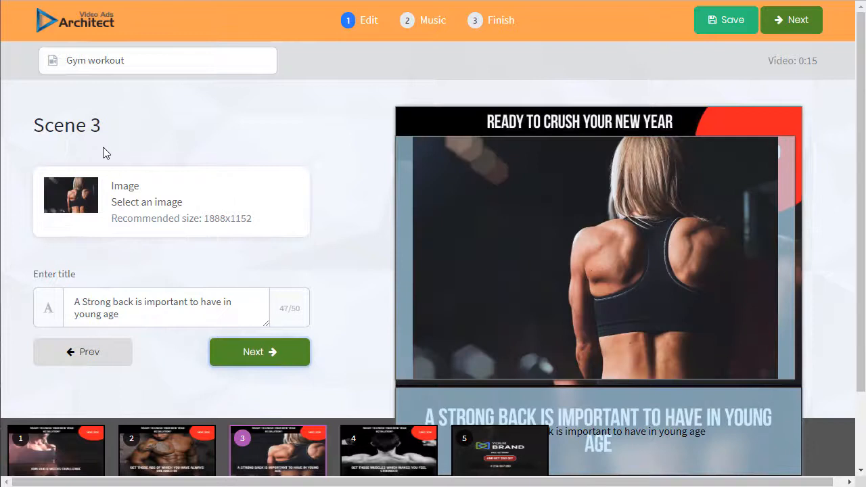
{"action": "left_click", "coordinate": [259, 352]}
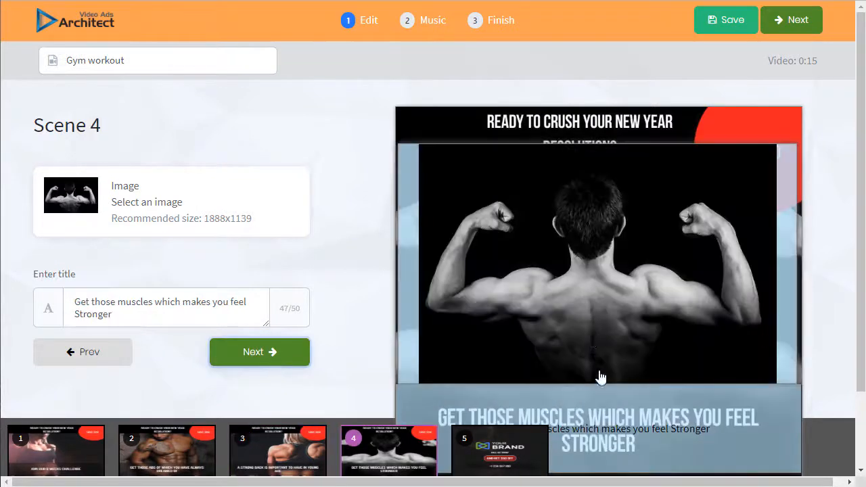
{"action": "left_click", "coordinate": [259, 351]}
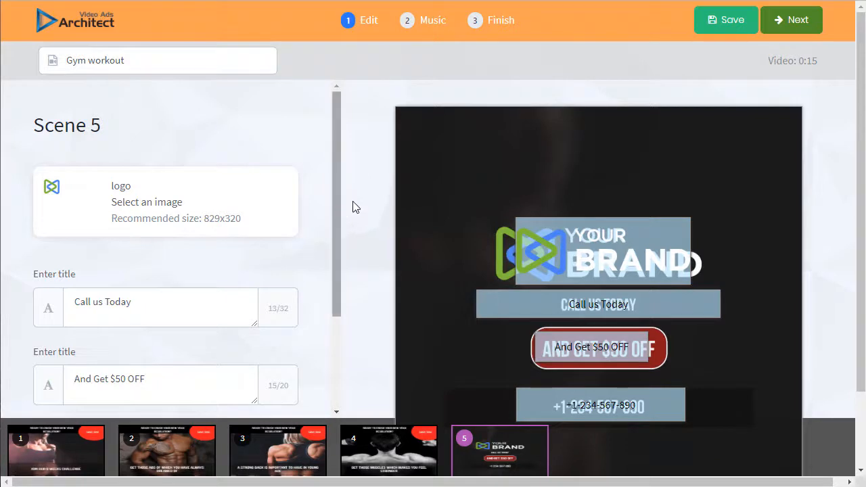
{"action": "mouse_move", "coordinate": [629, 258]}
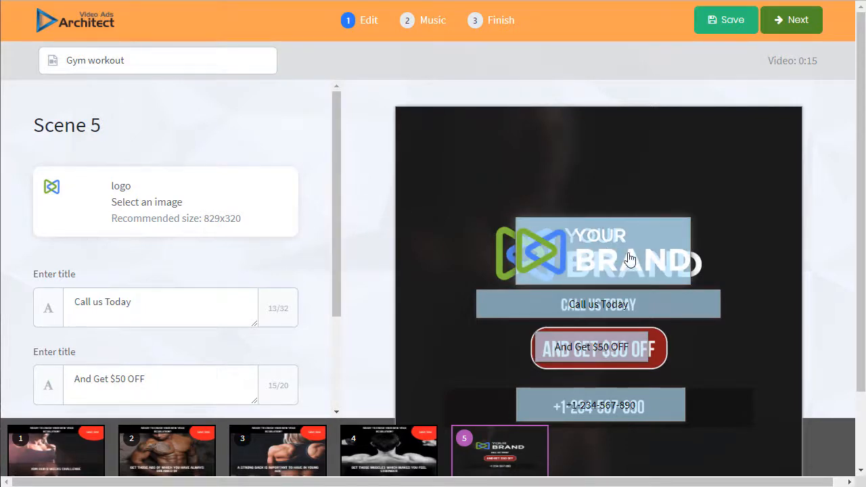
{"action": "mouse_move", "coordinate": [568, 277]}
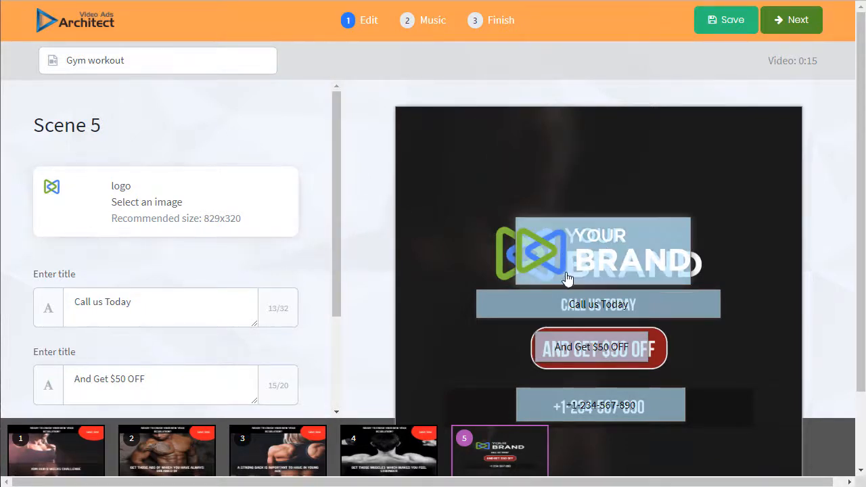
Upload icon.png to My Library and choose it as scene 5's logo.
{"action": "left_click", "coordinate": [165, 202]}
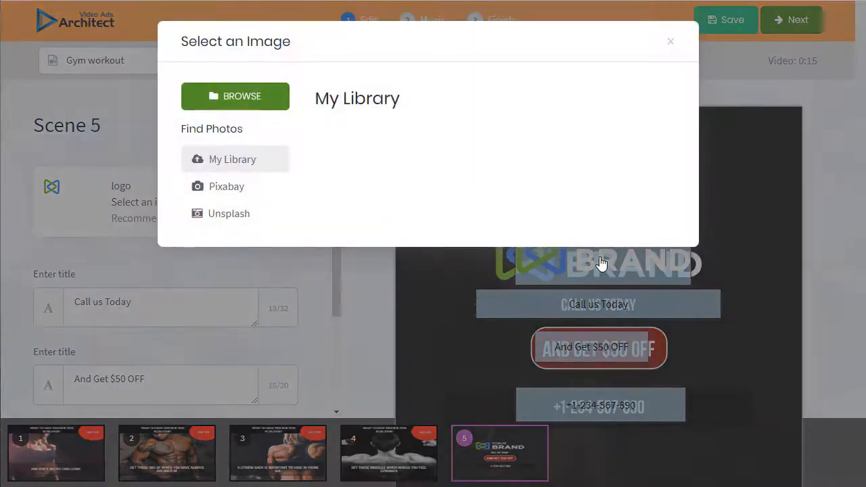
{"action": "mouse_move", "coordinate": [471, 188]}
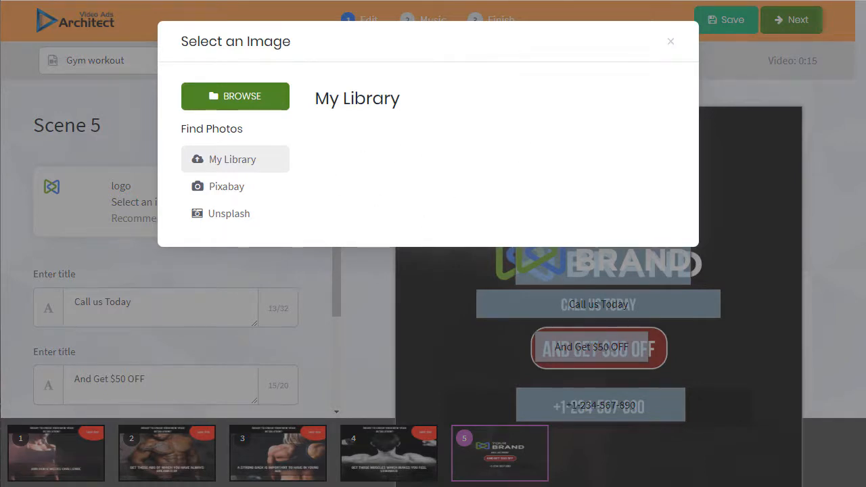
{"action": "left_click", "coordinate": [235, 95]}
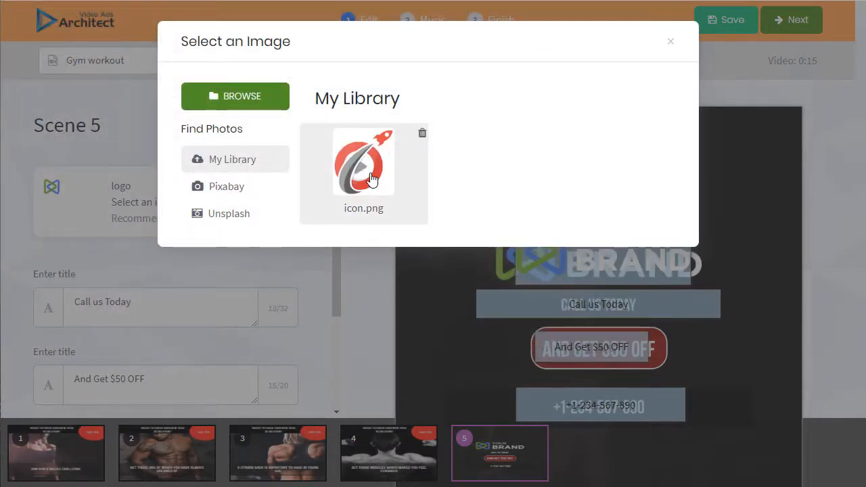
{"action": "left_click", "coordinate": [363, 160]}
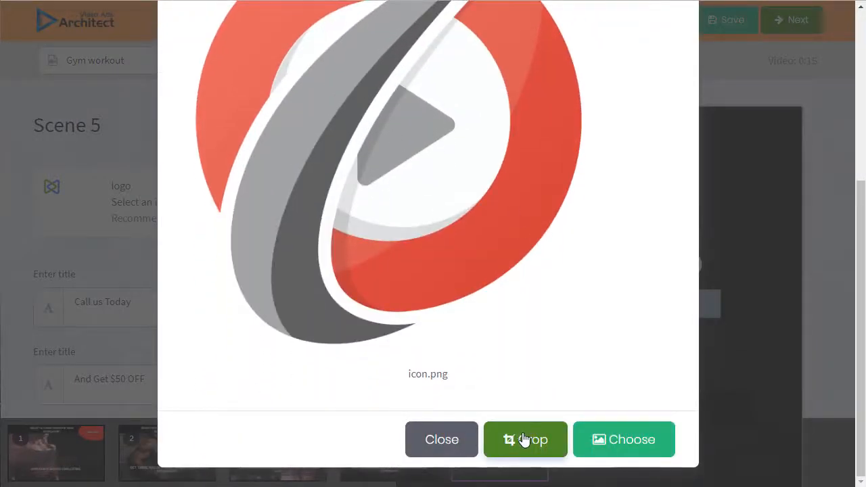
{"action": "mouse_move", "coordinate": [307, 150]}
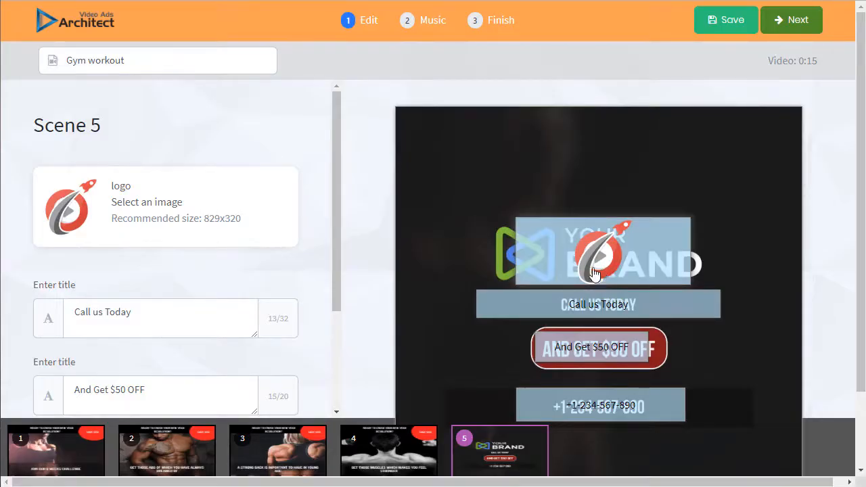
{"action": "scroll", "scroll_direction": "down", "scroll_amount": 3}
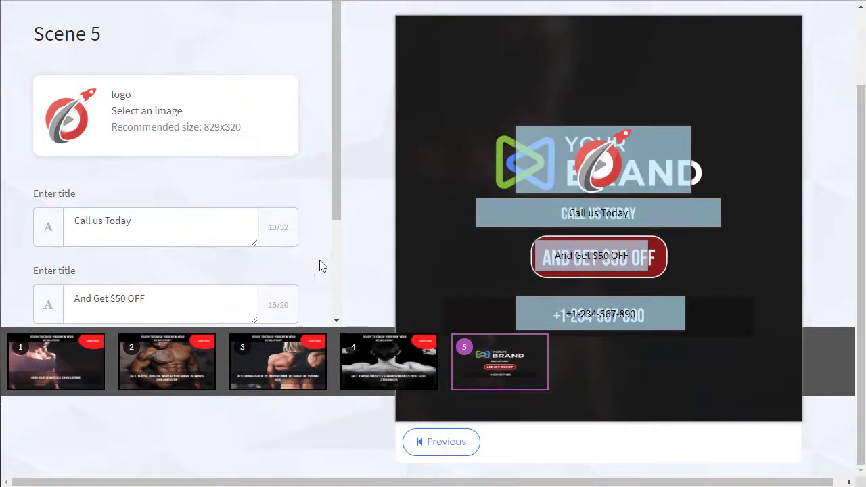
{"action": "scroll", "scroll_direction": "down", "scroll_amount": 3}
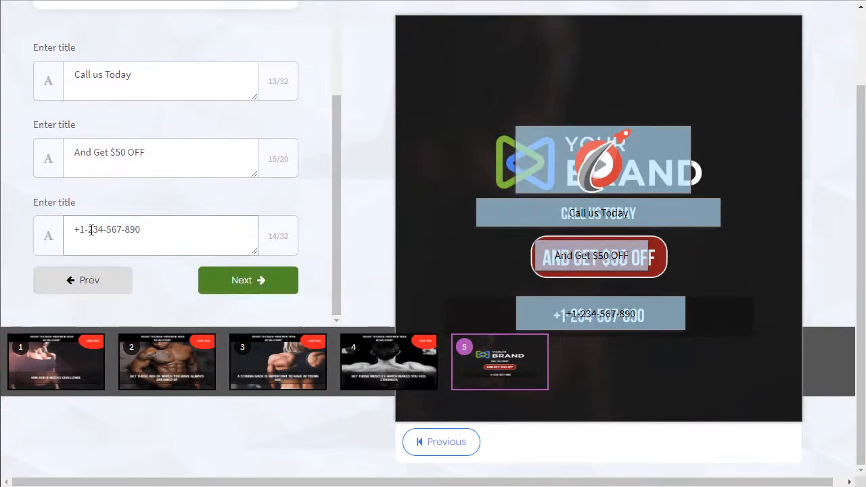
{"action": "type", "text": "+1-555"}
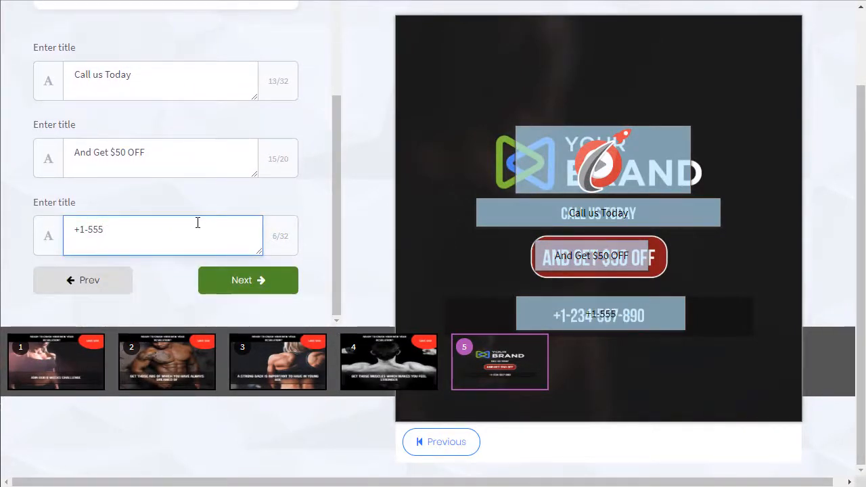
{"action": "type", "text": "-123-1234"}
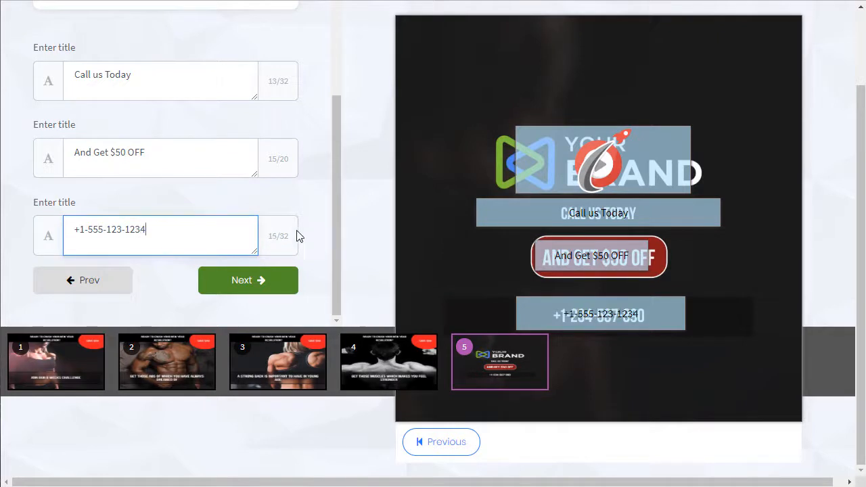
{"action": "scroll", "scroll_direction": "up", "scroll_amount": 3}
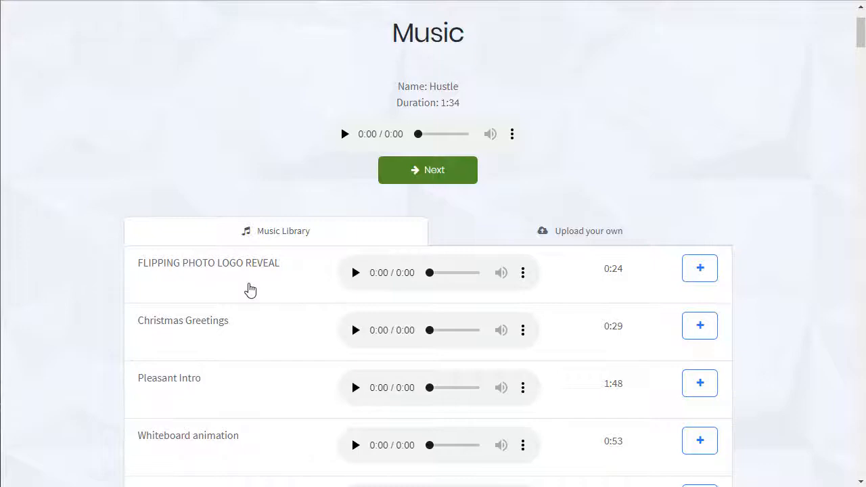
{"action": "mouse_move", "coordinate": [251, 288]}
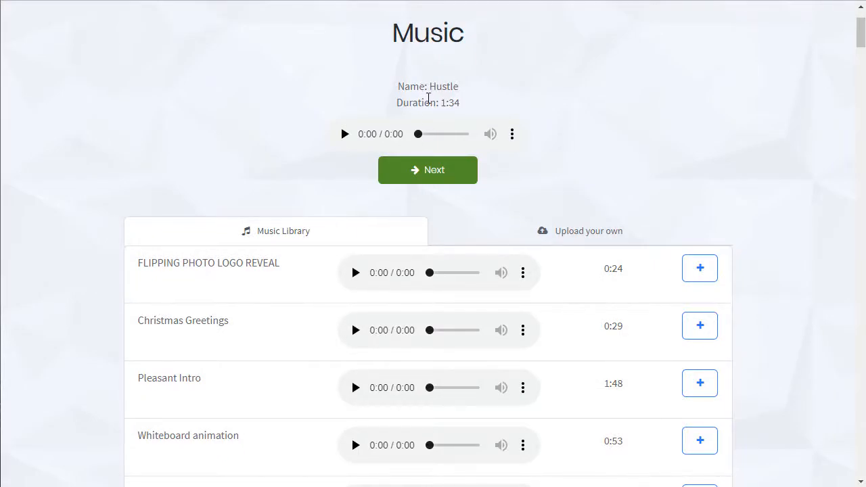
Preview the Hustle and Pleasant Intro tracks, then add Pleasant Intro as the music.
{"action": "left_click", "coordinate": [344, 134]}
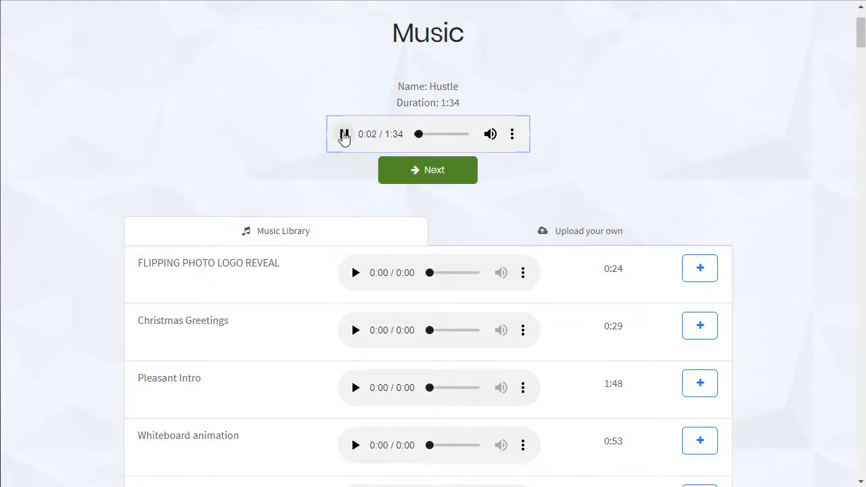
{"action": "scroll", "scroll_direction": "down", "scroll_amount": 3}
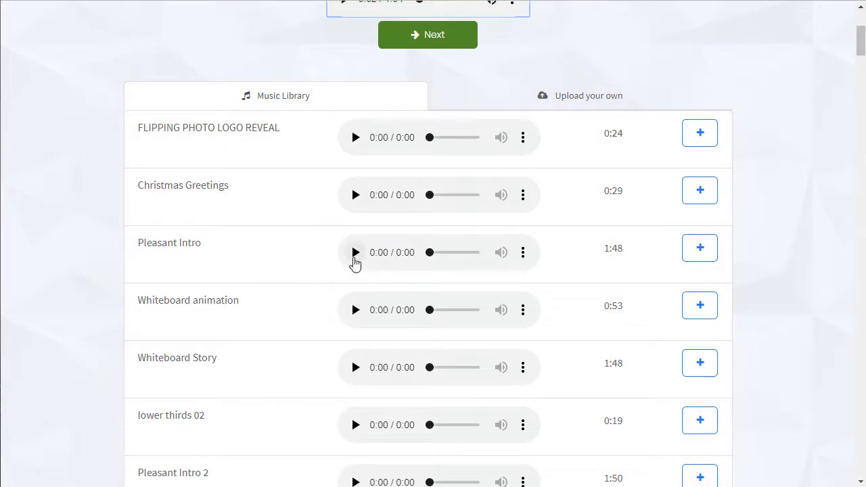
{"action": "left_click", "coordinate": [355, 252]}
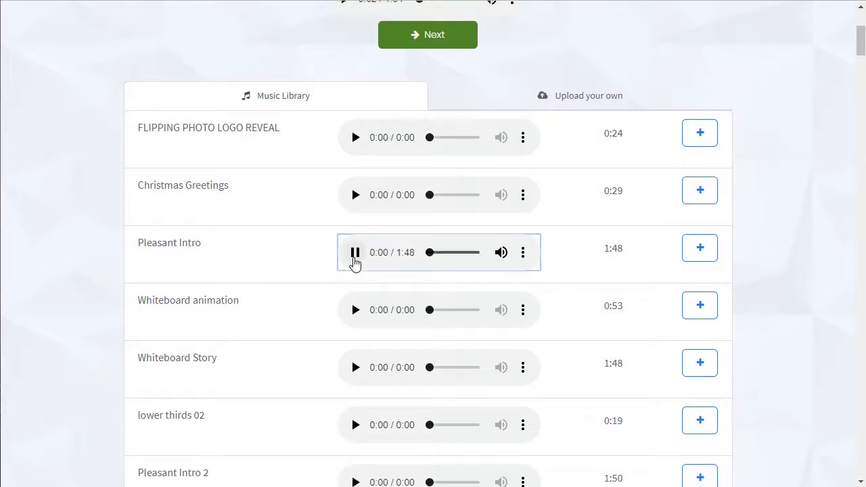
{"action": "left_click", "coordinate": [355, 253]}
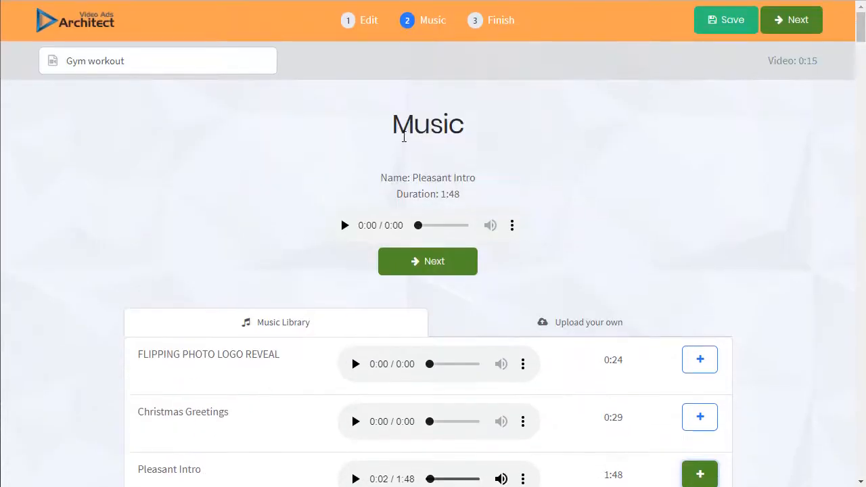
{"action": "mouse_move", "coordinate": [597, 321]}
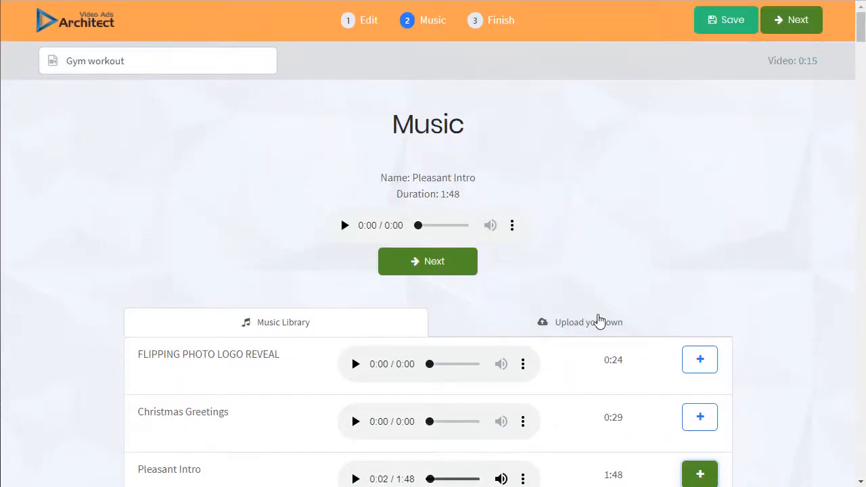
Check the Upload your own option, then start rendering the Gym workout video.
{"action": "left_click", "coordinate": [588, 322]}
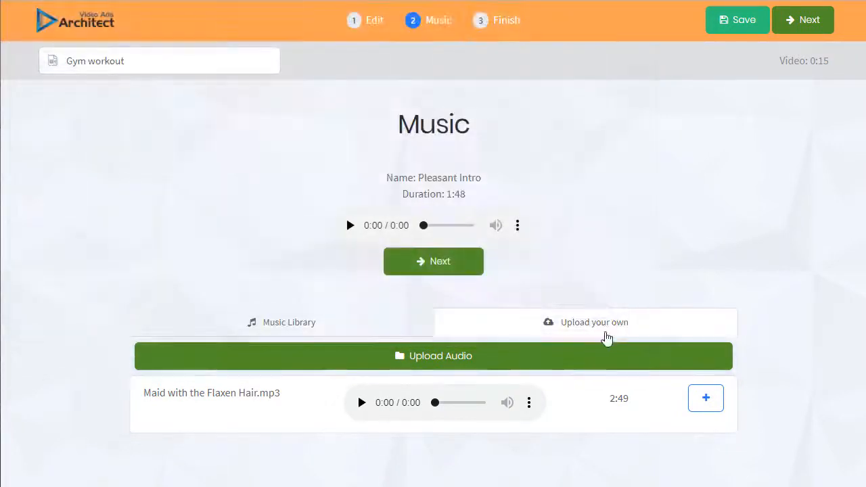
{"action": "left_click", "coordinate": [283, 322]}
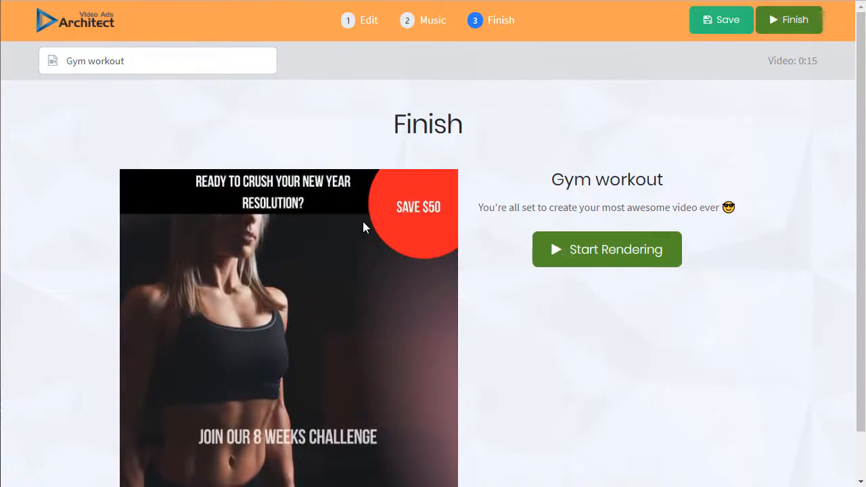
{"action": "mouse_move", "coordinate": [654, 259]}
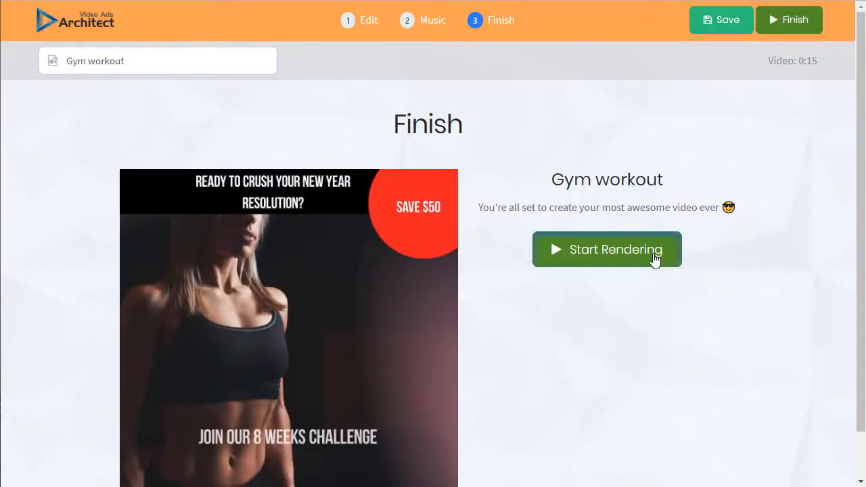
{"action": "left_click", "coordinate": [606, 249]}
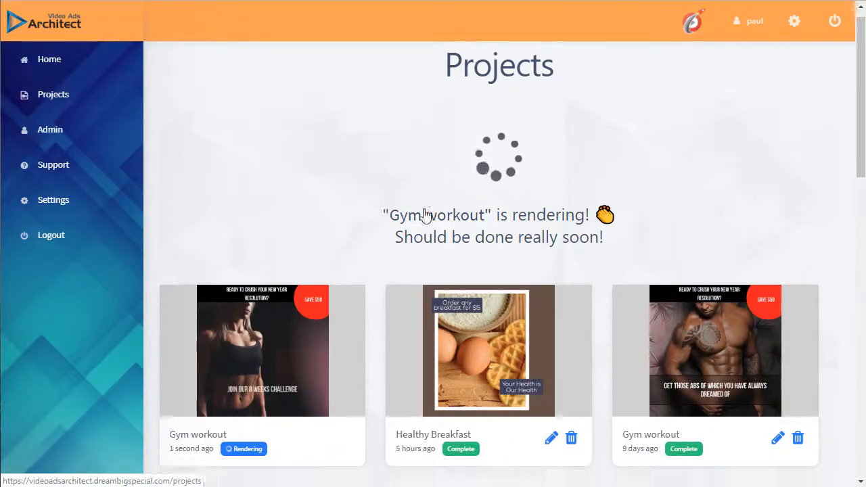
Open the rendered Gym workout project card's preview on the Projects page.
{"action": "scroll", "scroll_direction": "down", "scroll_amount": 3}
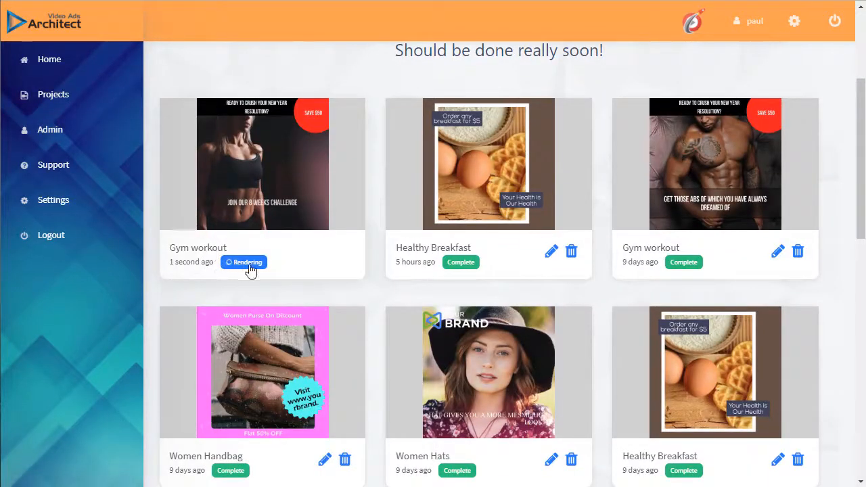
{"action": "mouse_move", "coordinate": [488, 171]}
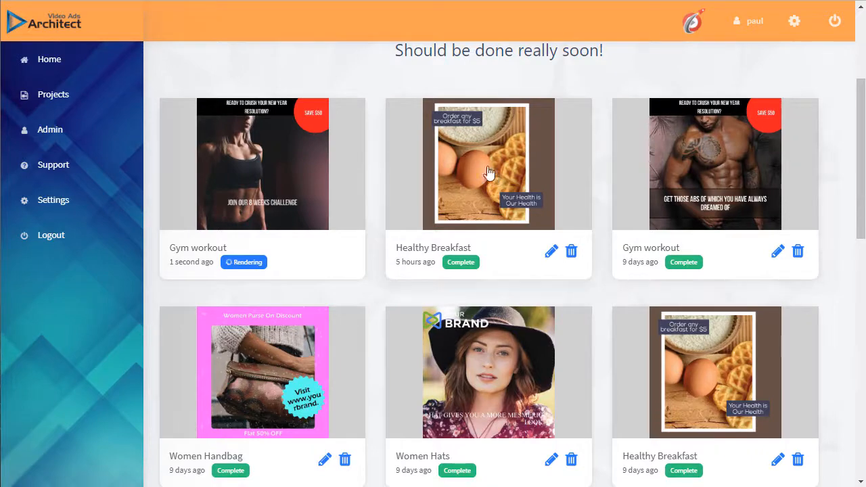
{"action": "mouse_move", "coordinate": [710, 149]}
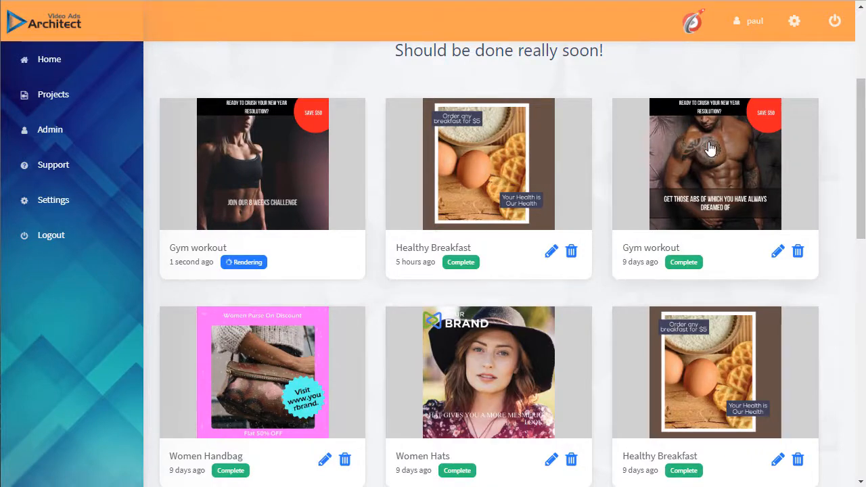
{"action": "left_click", "coordinate": [262, 164]}
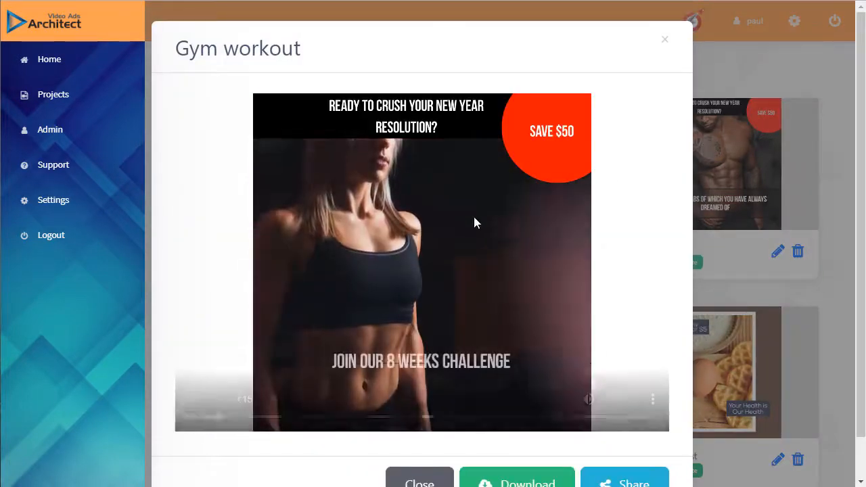
Play the rendered video, save it as Gym workout.mp4, and close the preview.
{"action": "left_click", "coordinate": [421, 261]}
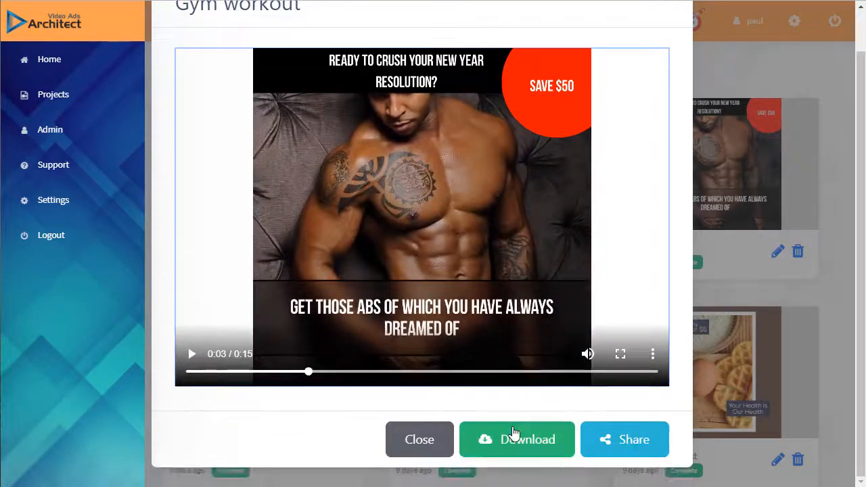
{"action": "left_click", "coordinate": [516, 439]}
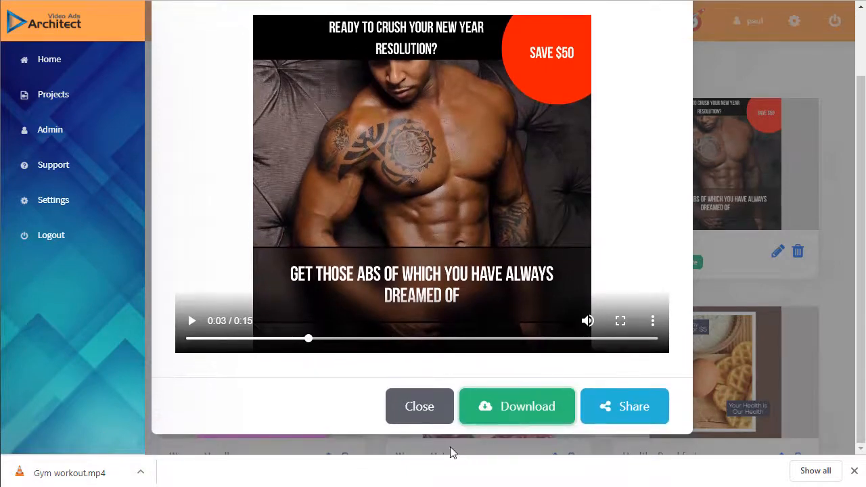
{"action": "left_click", "coordinate": [419, 406]}
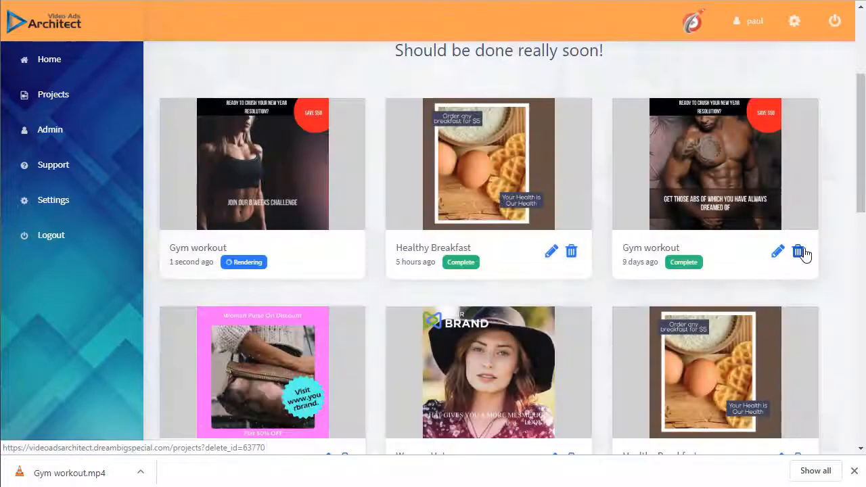
Edit a Gym workout project card to reopen Scene 1 with Save $50.
{"action": "left_click", "coordinate": [777, 251]}
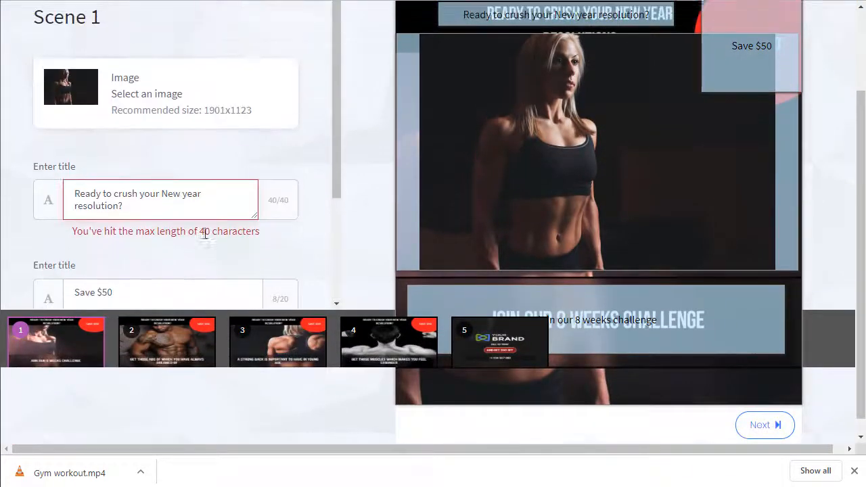
{"action": "scroll", "scroll_direction": "up", "scroll_amount": 3}
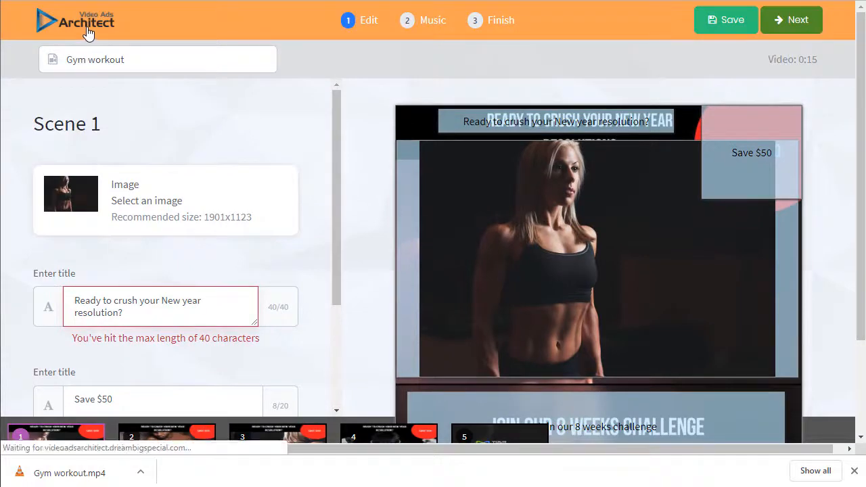